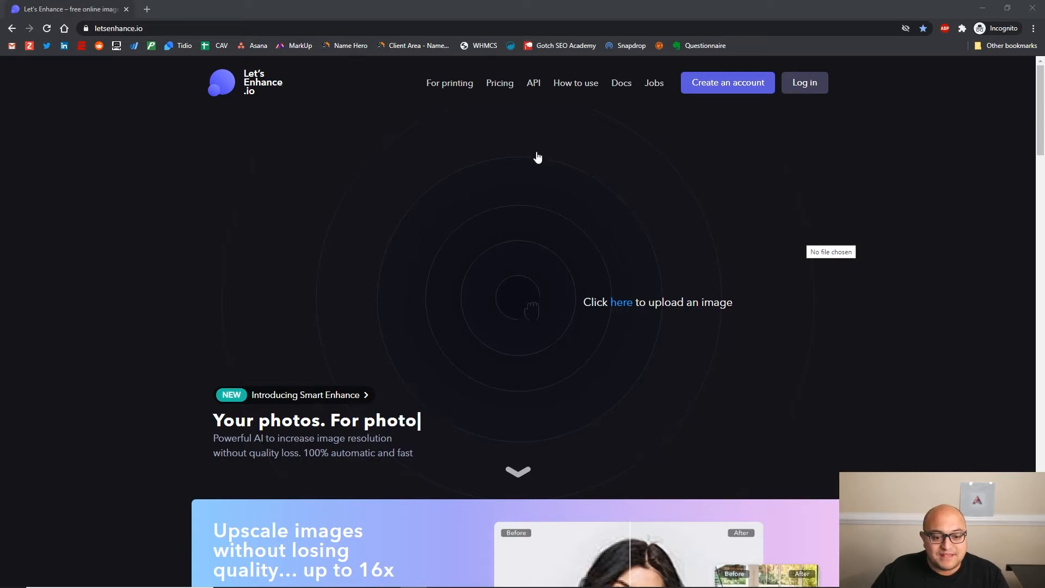
# Open the Pricing page to see the free 5-credit tier and 100/300/500-credit monthly plans.
pyautogui.click(499, 83)
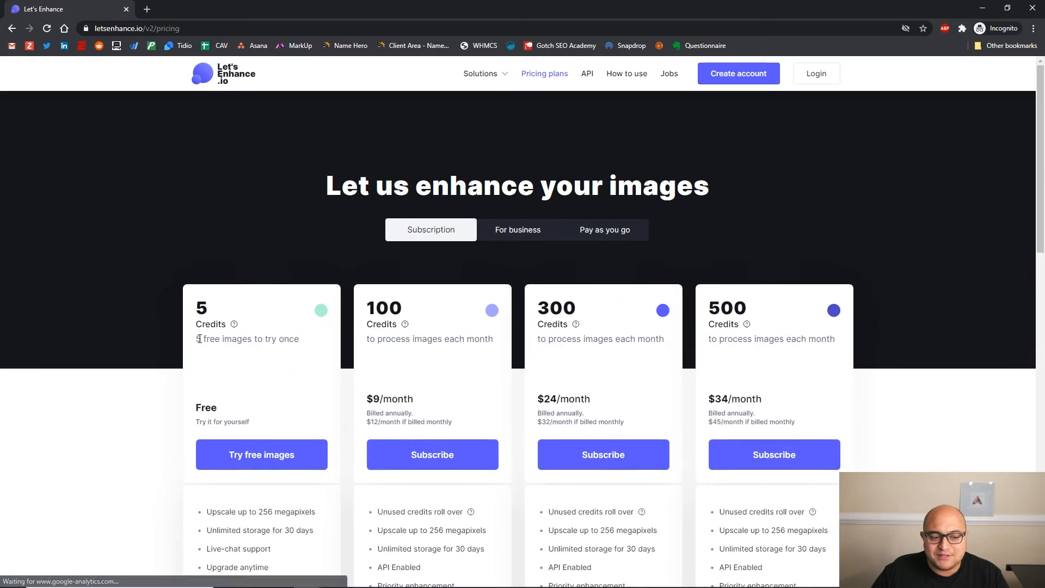
pyautogui.moveTo(283, 342)
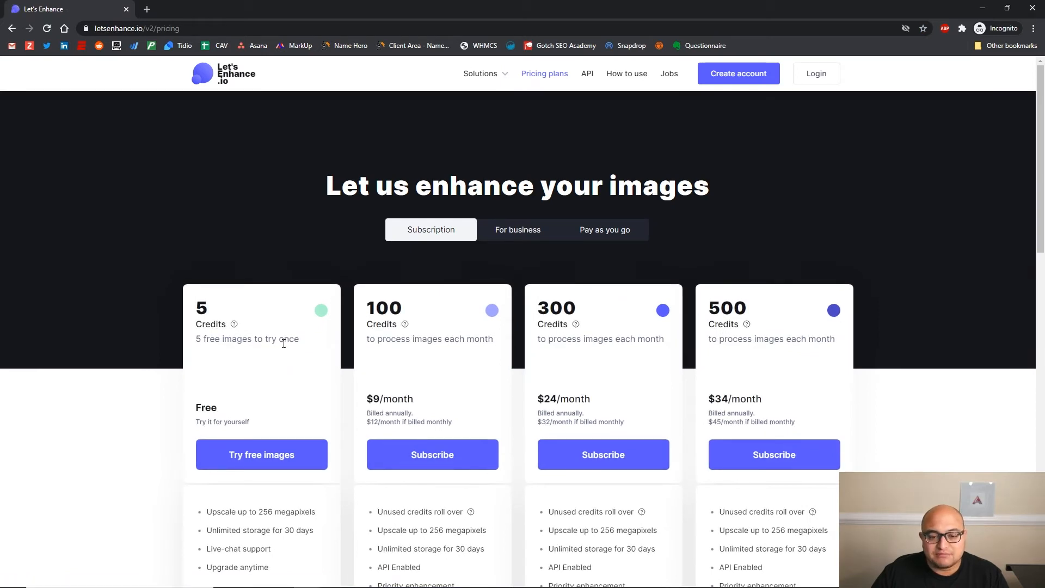
pyautogui.moveTo(437, 268)
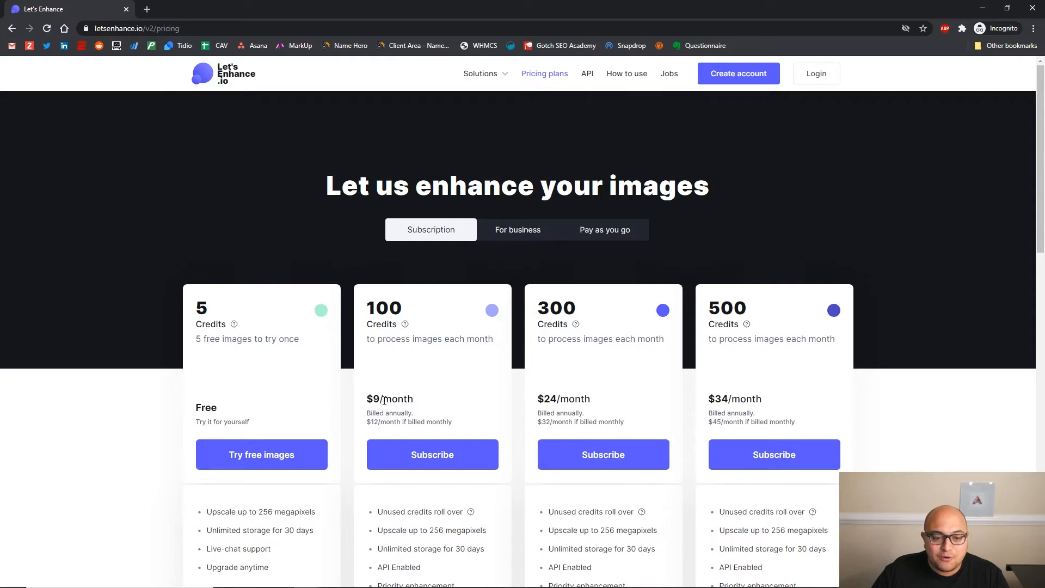
pyautogui.moveTo(511, 341)
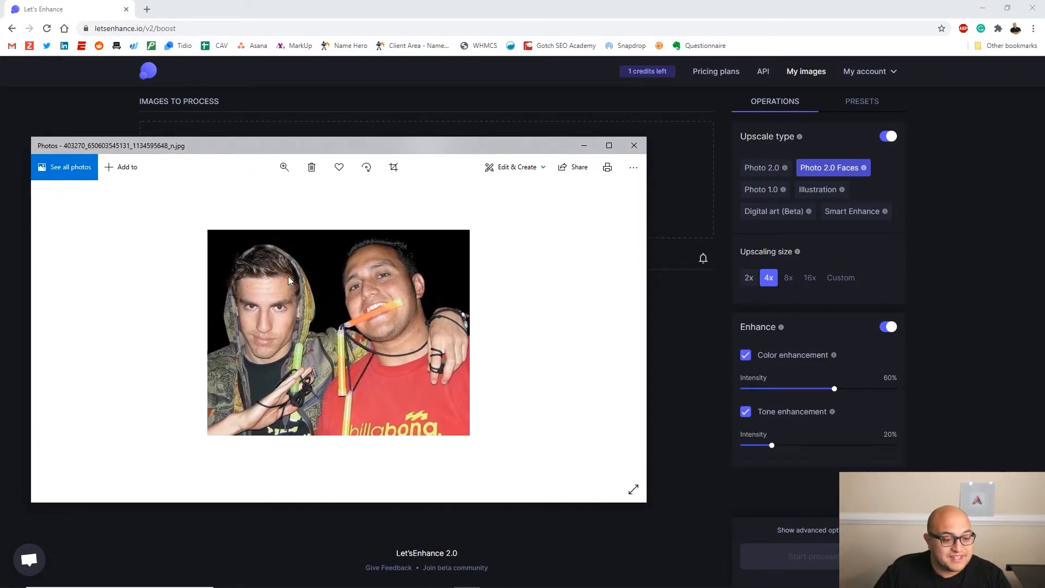
pyautogui.moveTo(260, 220)
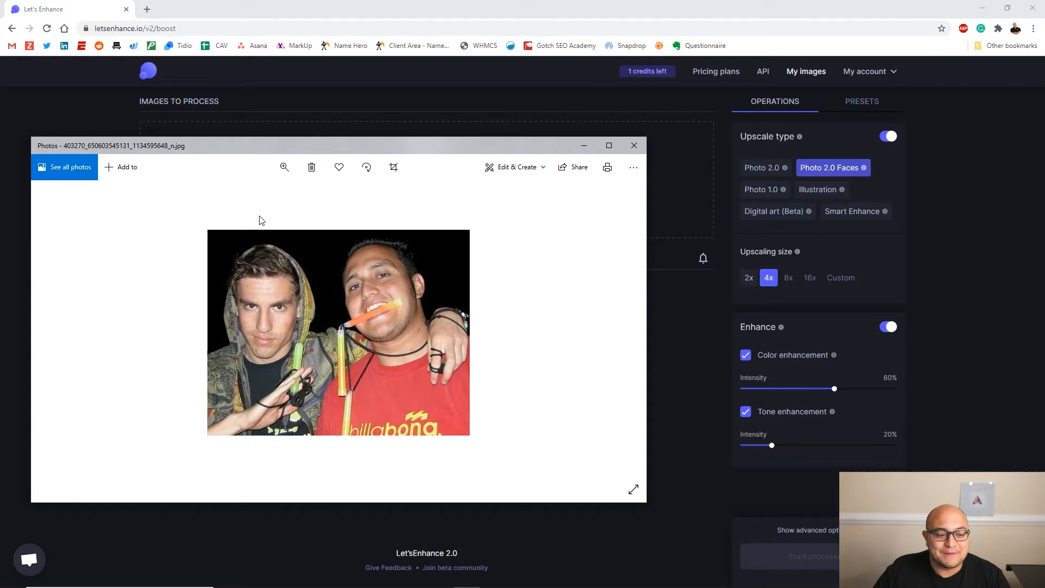
pyautogui.moveTo(217, 260)
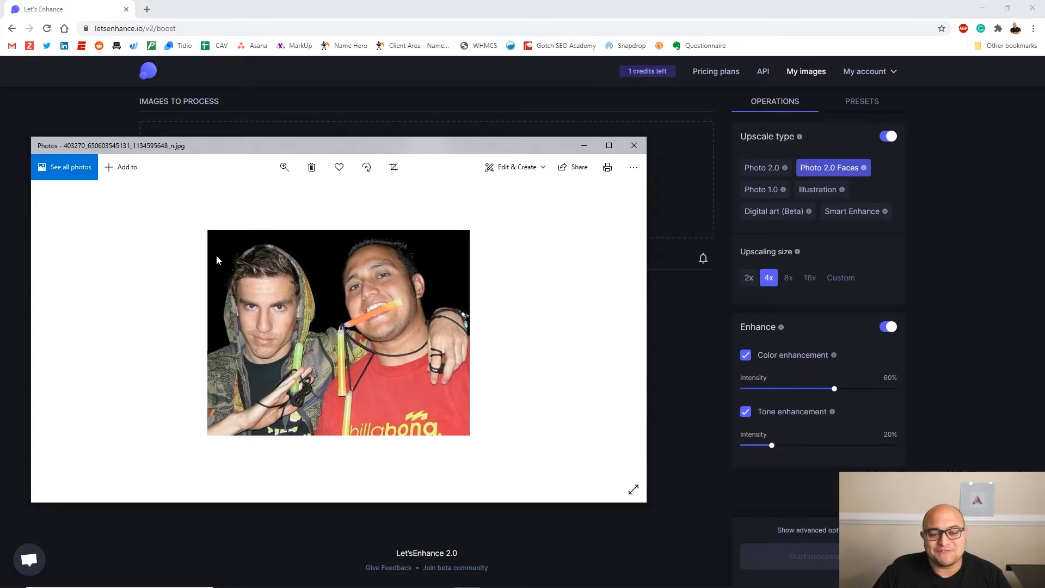
pyautogui.moveTo(232, 246)
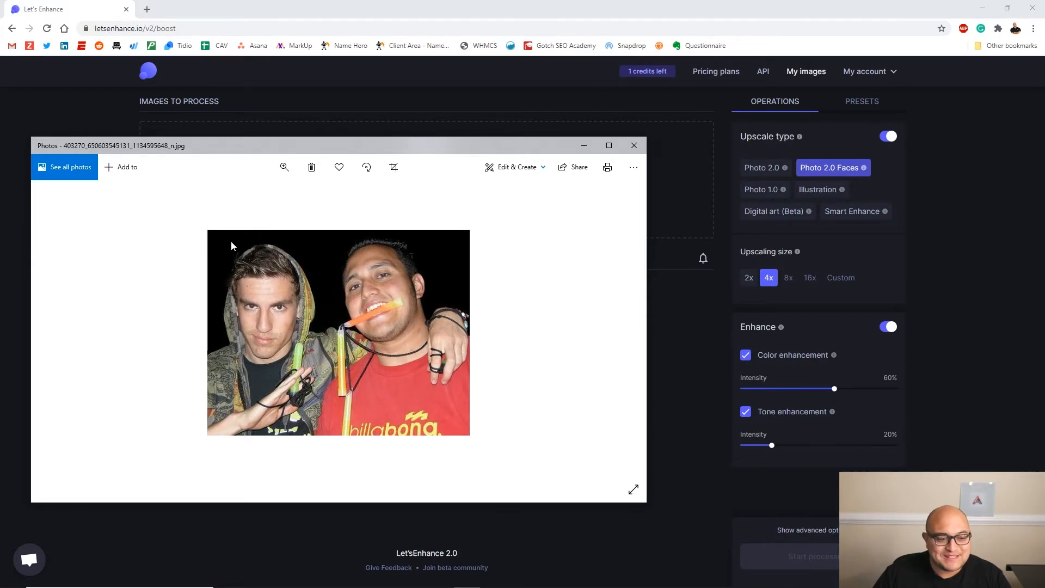
pyautogui.click(608, 145)
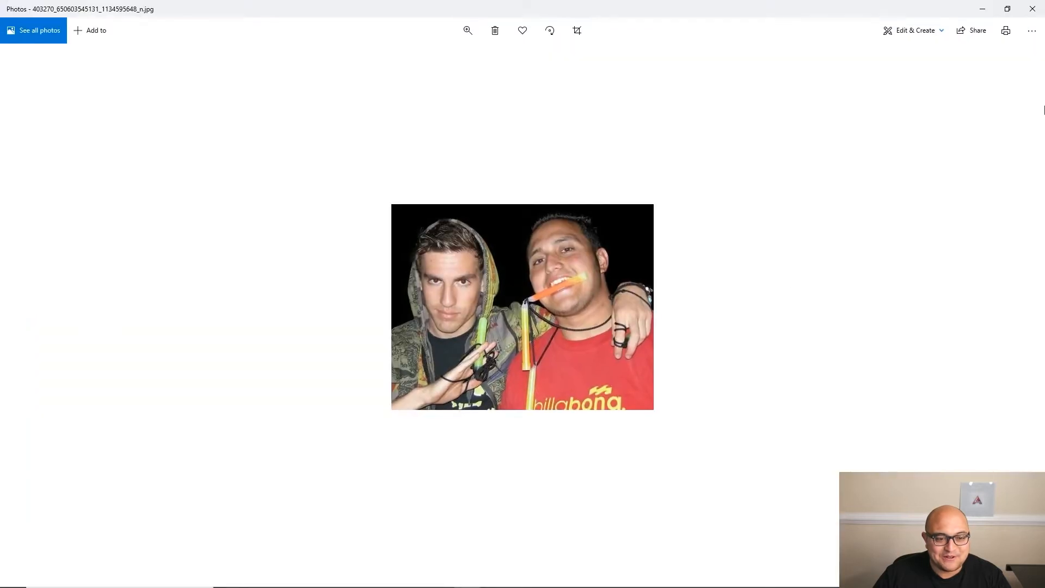
pyautogui.moveTo(525, 395)
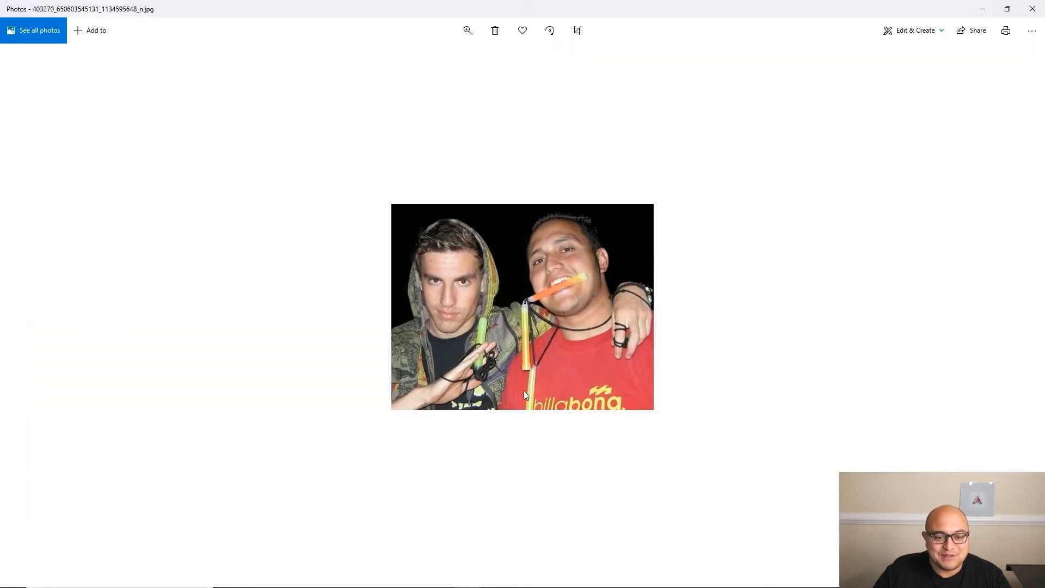
pyautogui.moveTo(792, 16)
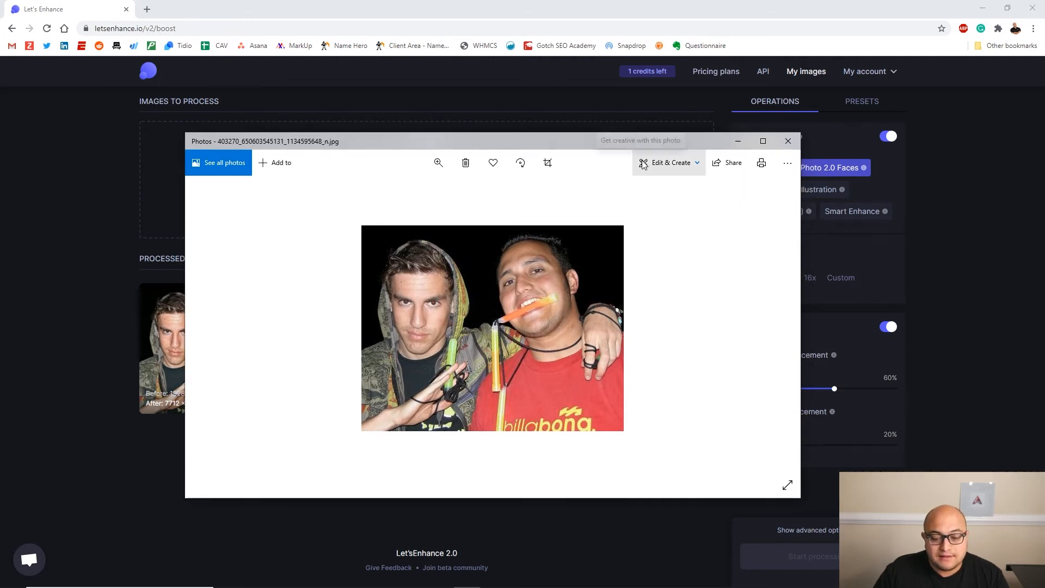
# Close the original photo to return to the 7712 × 6048 px upscaled result.
pyautogui.click(787, 140)
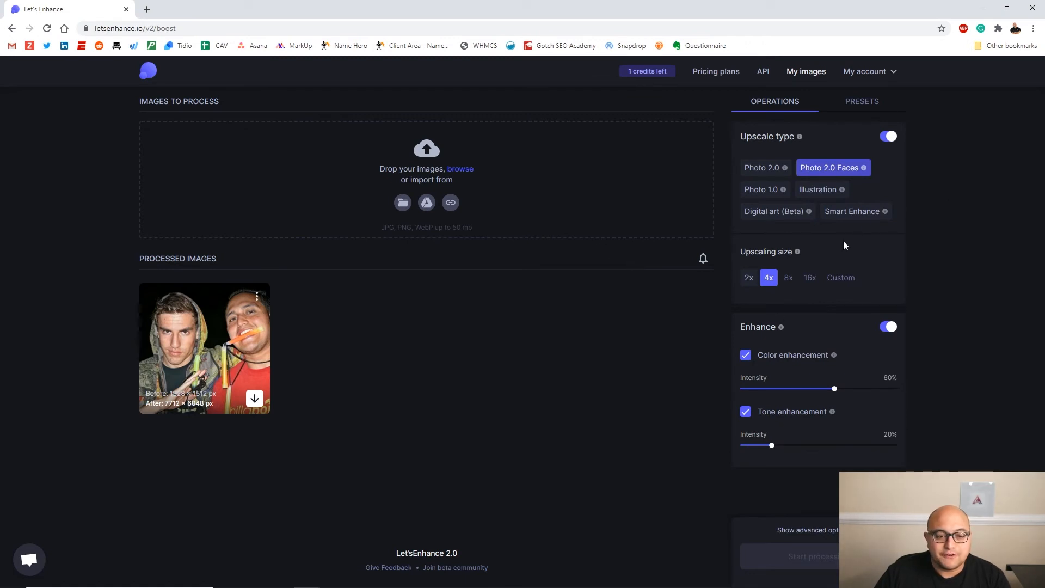
pyautogui.moveTo(829, 167)
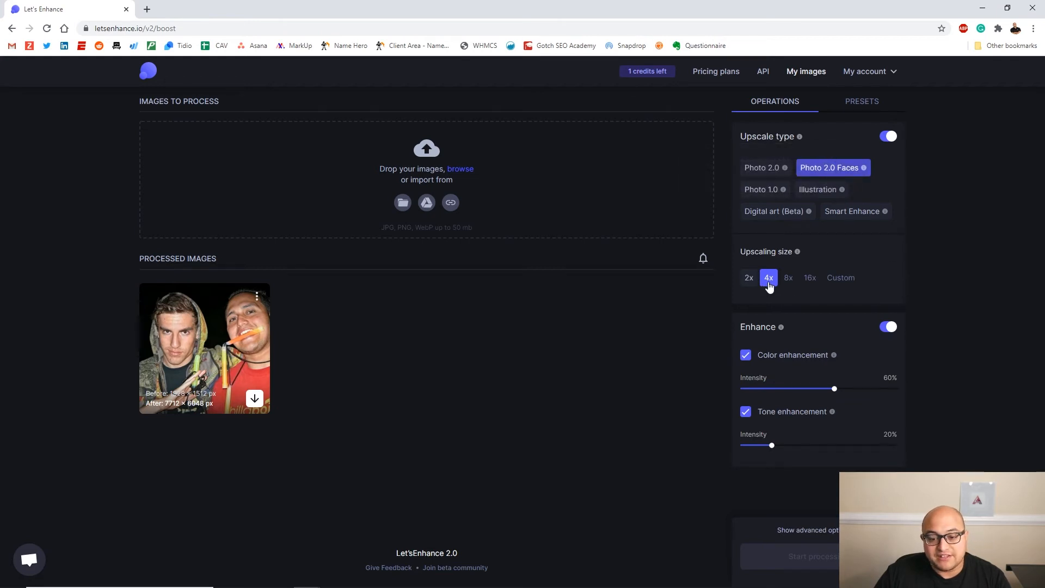
pyautogui.moveTo(754, 371)
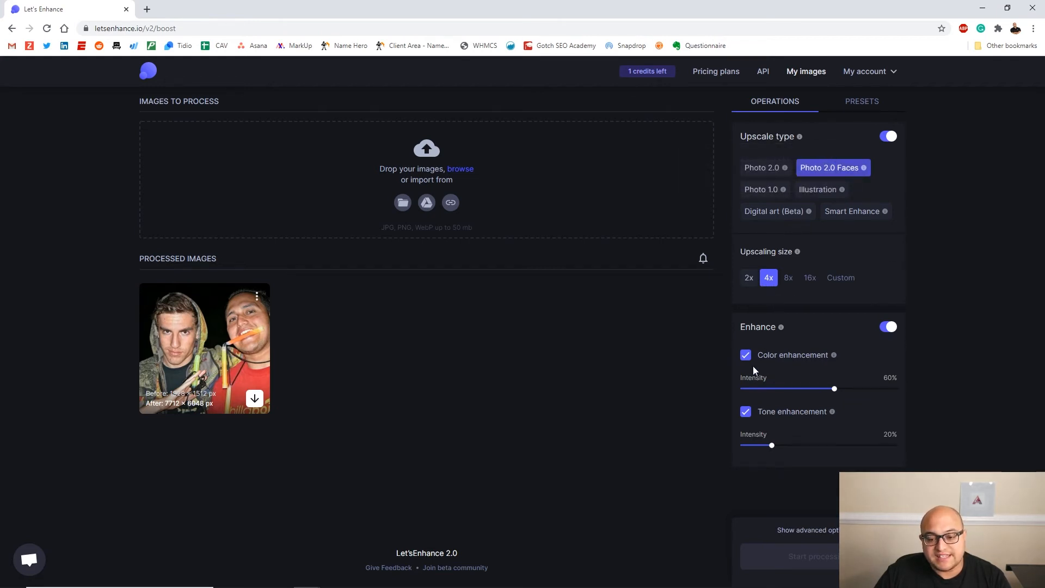
pyautogui.moveTo(788, 379)
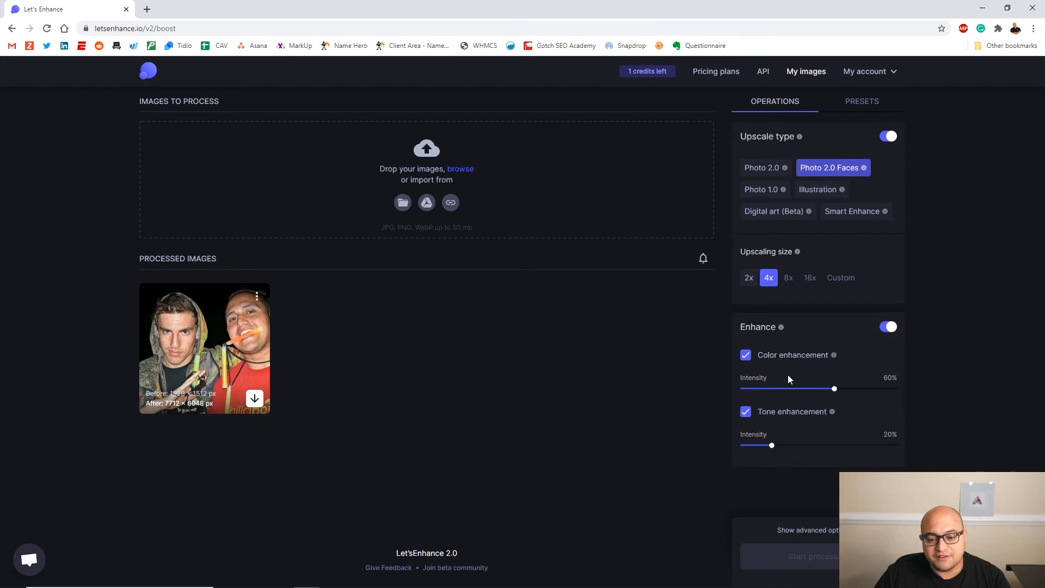
pyautogui.moveTo(793, 446)
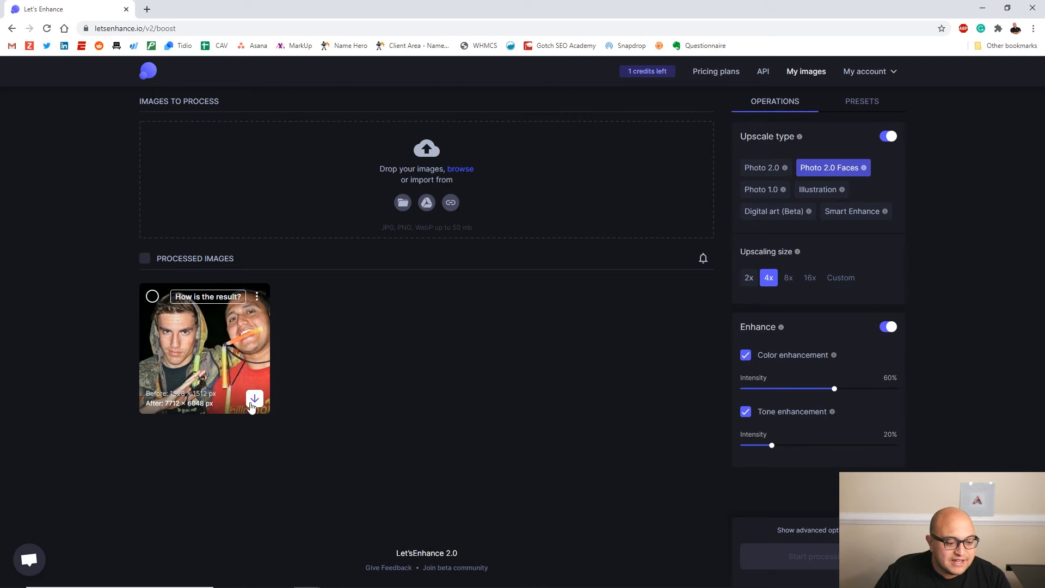
pyautogui.moveTo(340, 457)
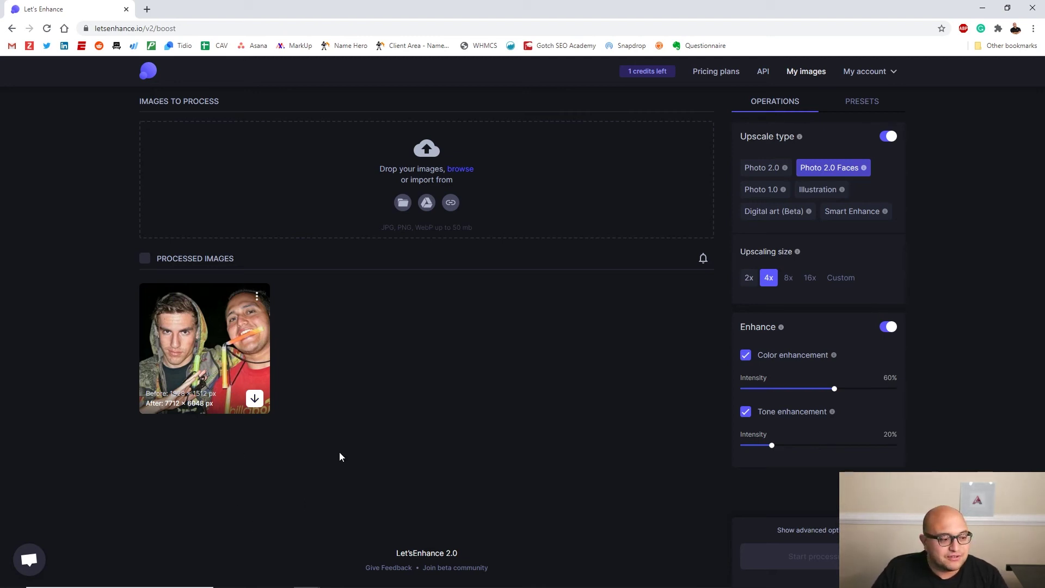
pyautogui.doubleClick(204, 347)
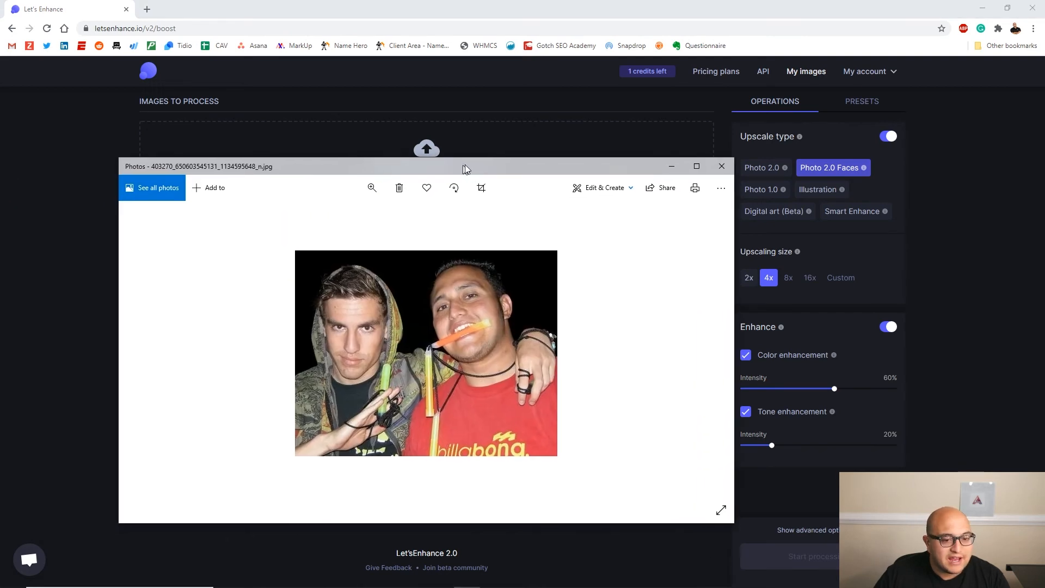
pyautogui.click(695, 166)
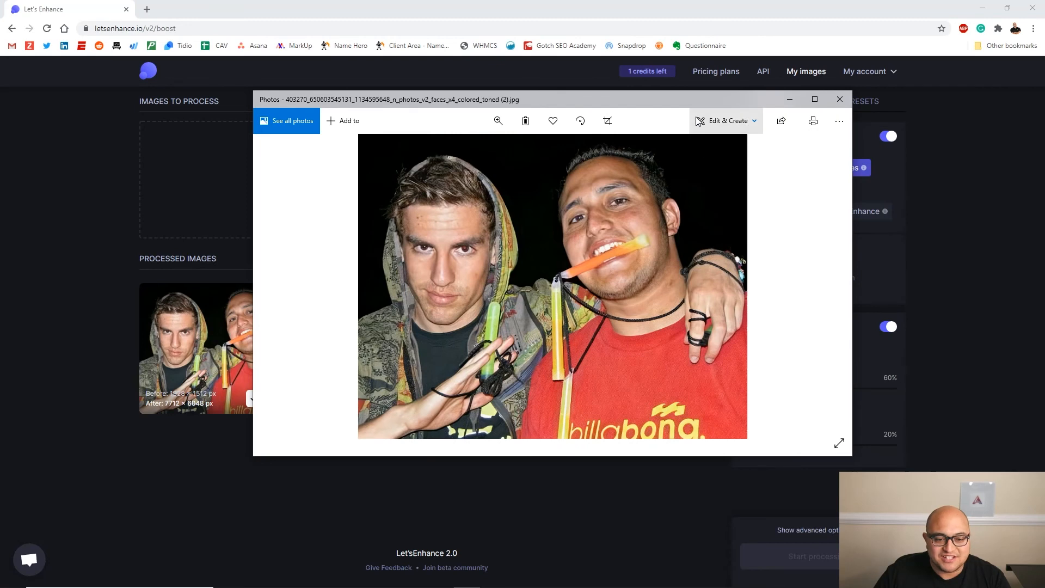
pyautogui.click(813, 99)
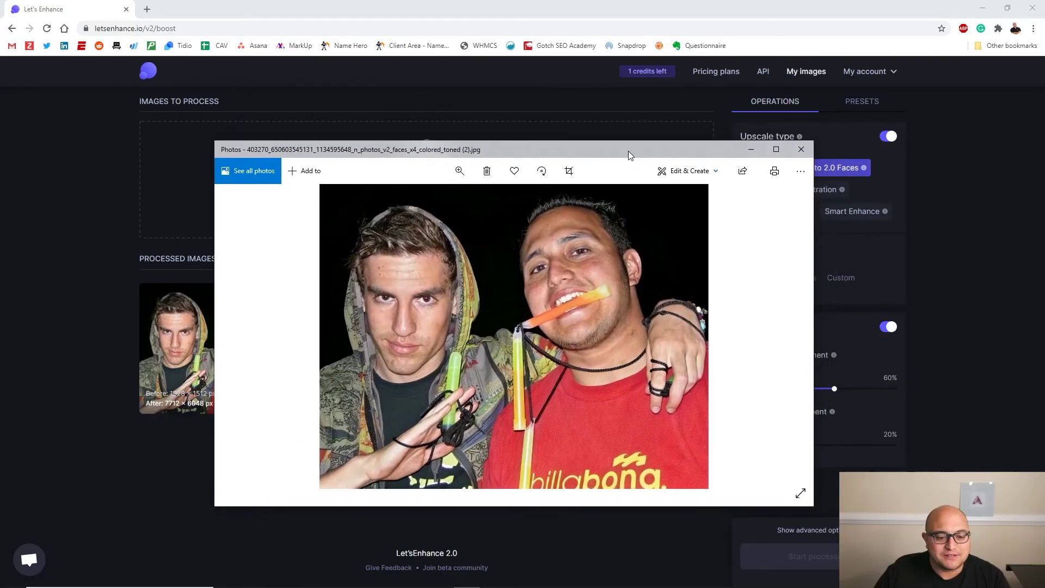
pyautogui.click(800, 149)
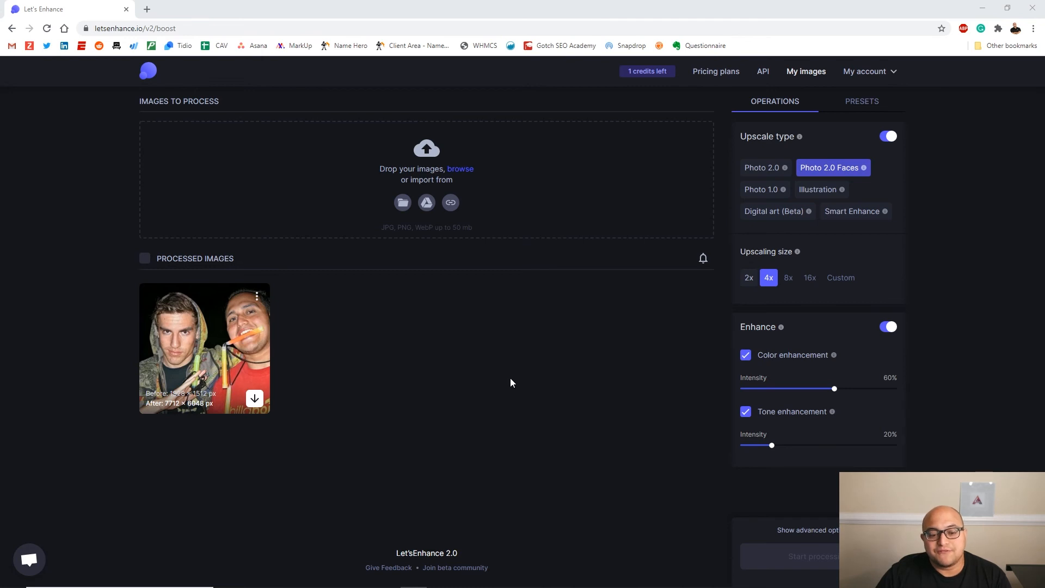
pyautogui.moveTo(540, 322)
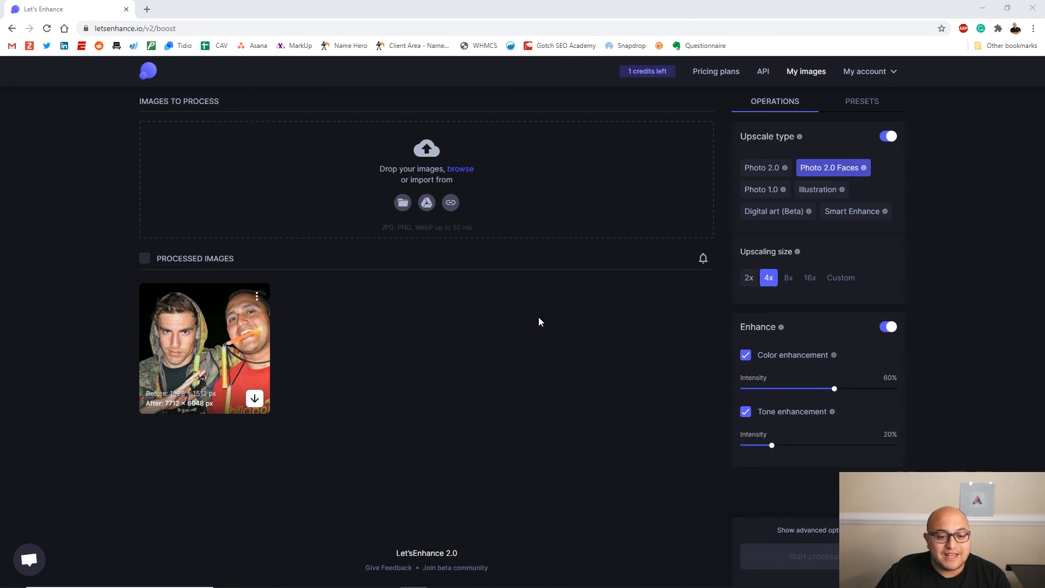
pyautogui.moveTo(516, 317)
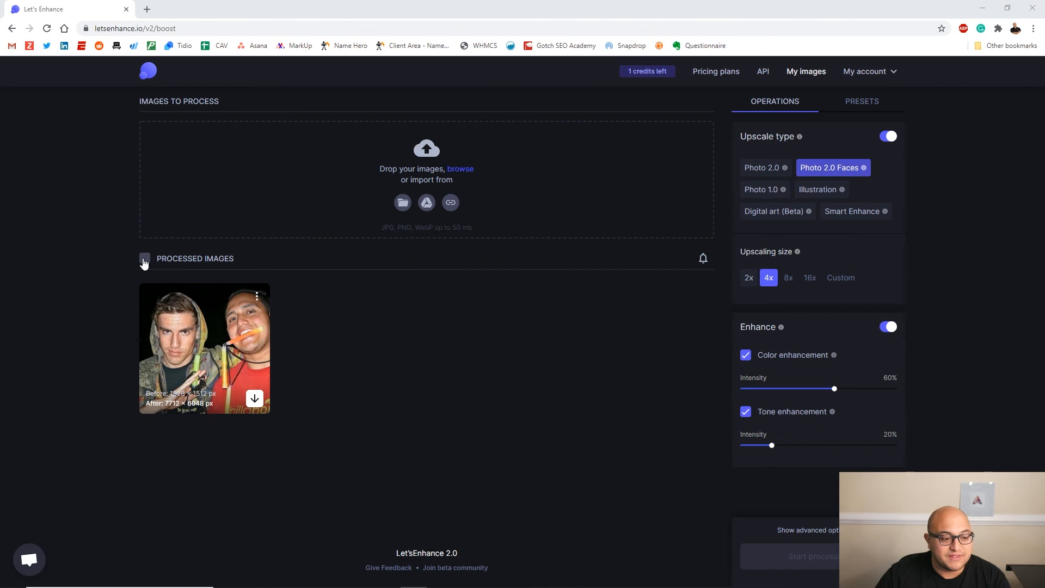
pyautogui.moveTo(109, 235)
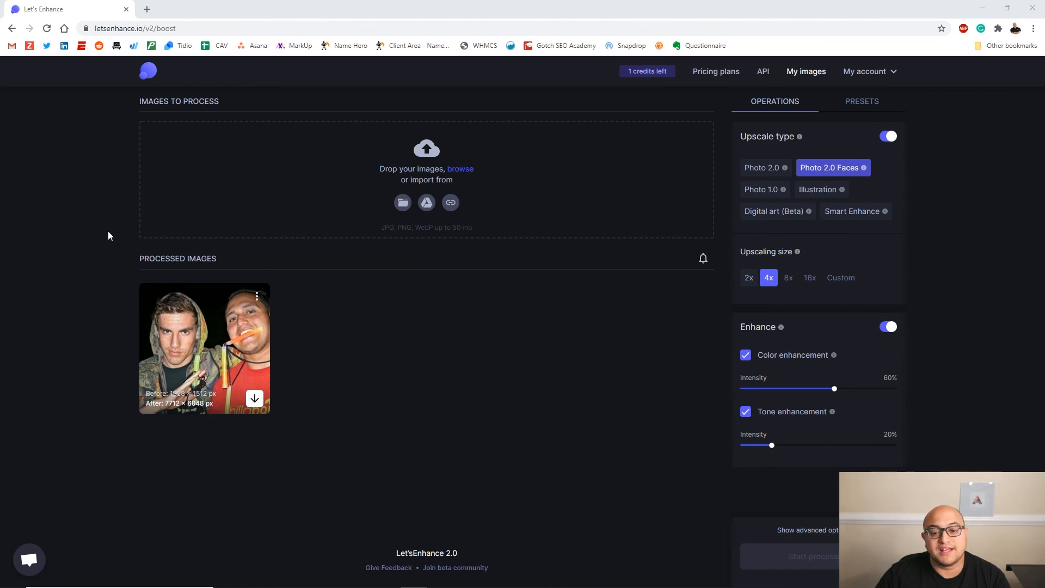
pyautogui.moveTo(951, 255)
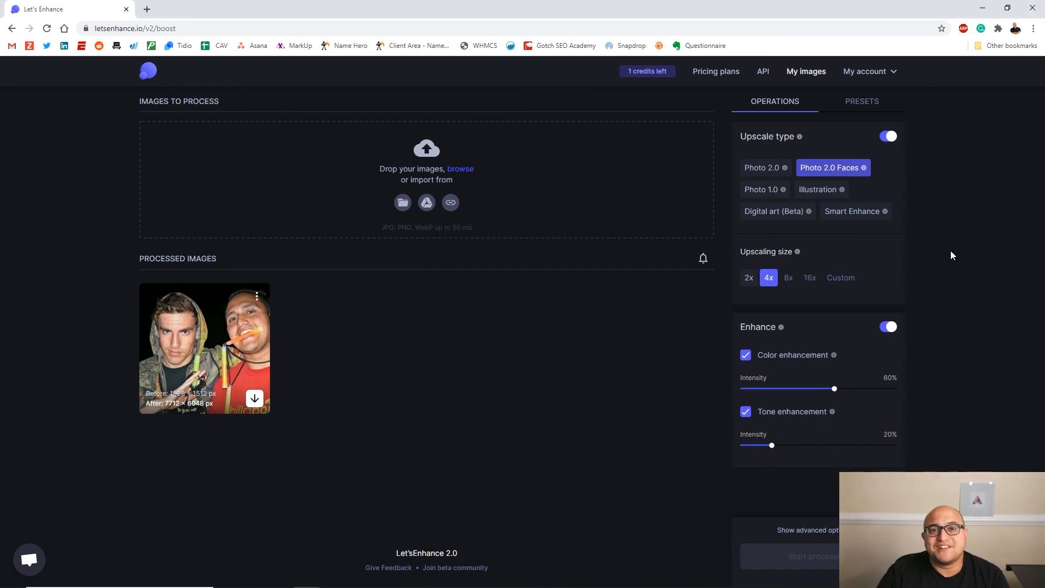